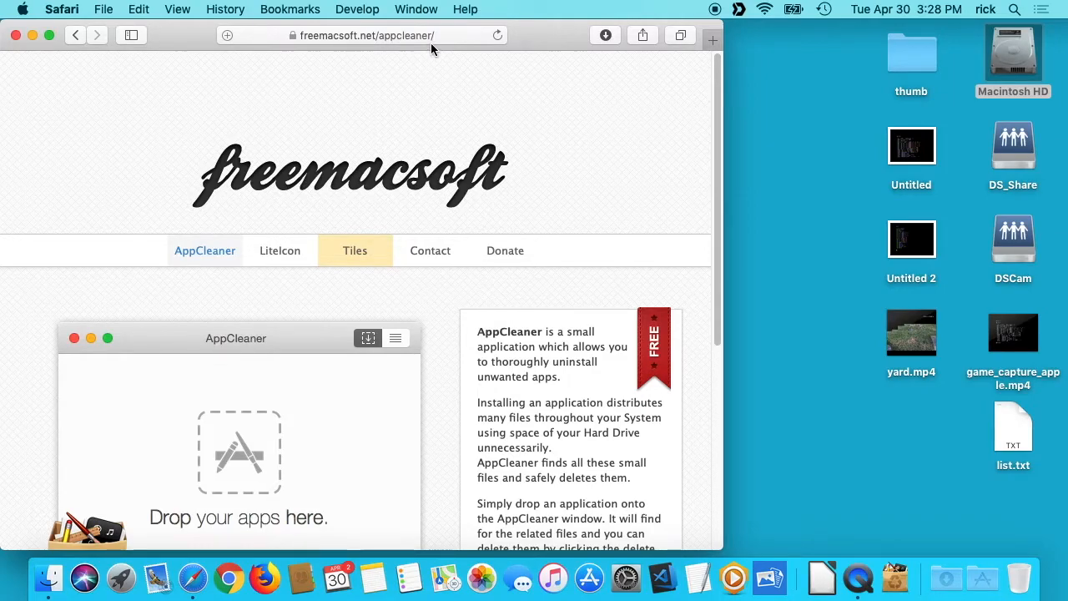
pyautogui.moveTo(234, 309)
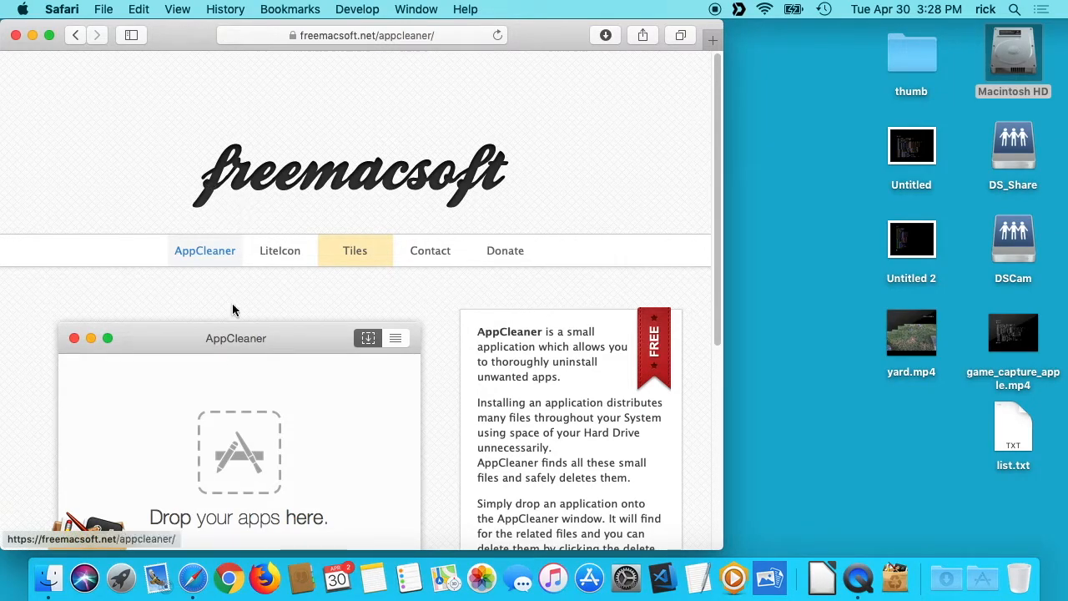
# - Minimize the Safari window showing the freemacsoft AppCleaner page
pyautogui.click(33, 35)
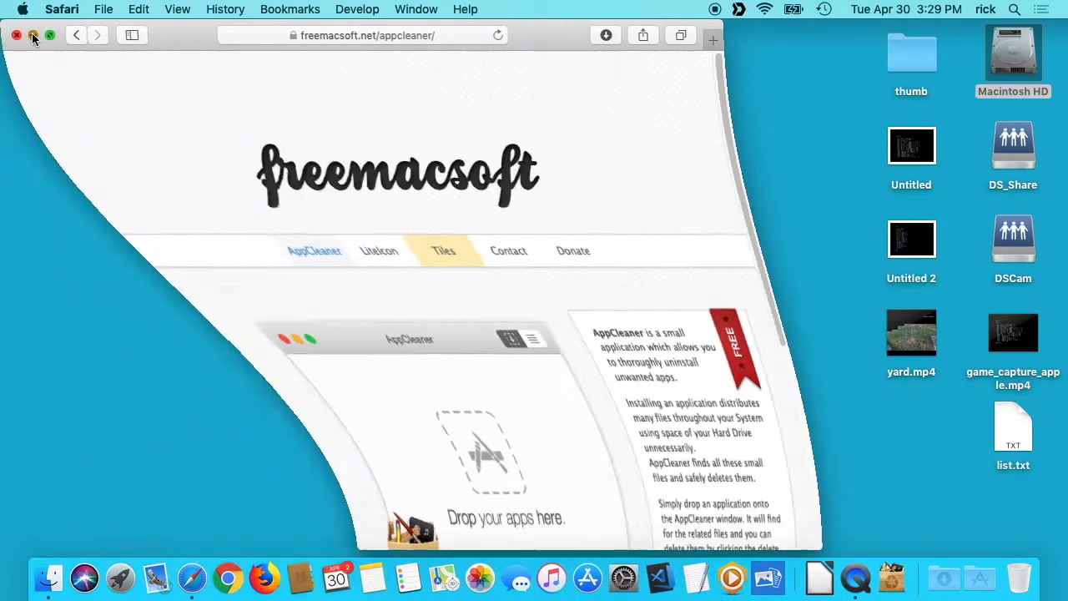
# - Open Macintosh HD from the desktop in Finder
pyautogui.click(17, 36)
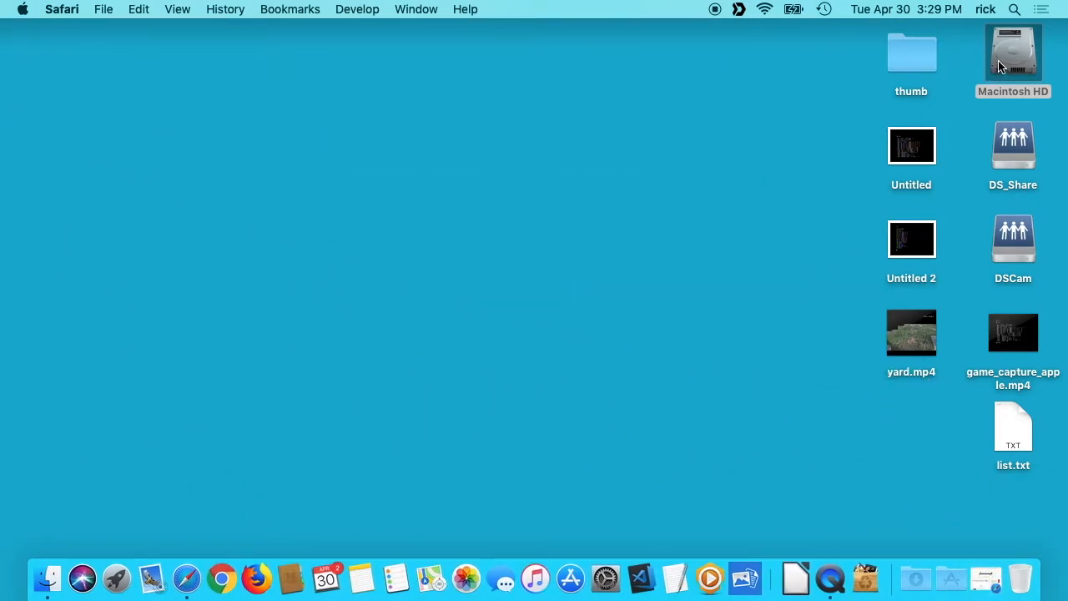
pyautogui.doubleClick(1011, 51)
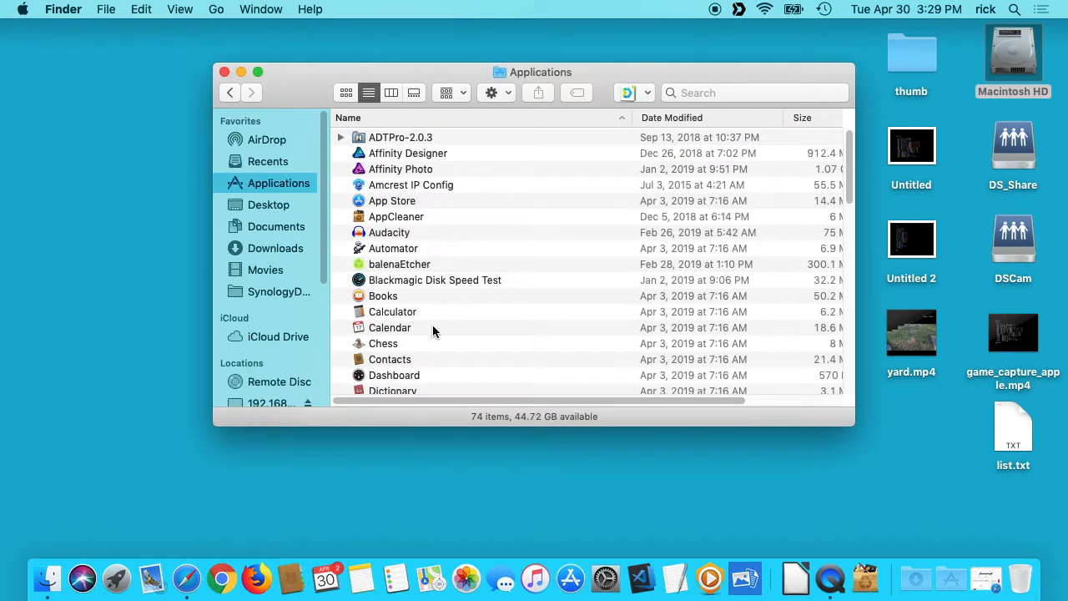
pyautogui.moveTo(387, 224)
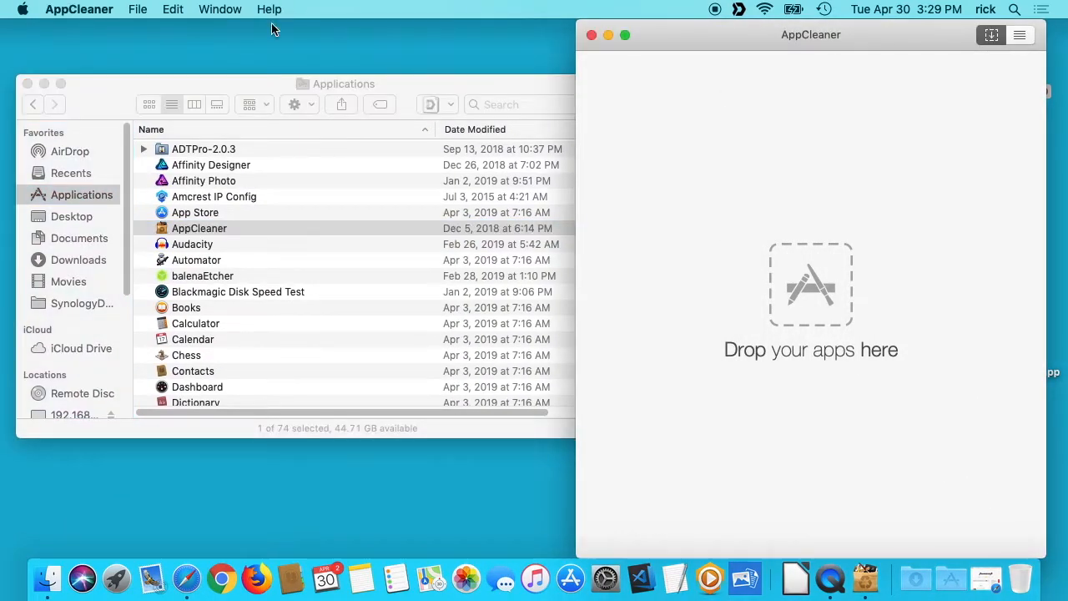
# - Drag Ultimaker Cura from Applications onto AppCleaner, which finds 5 related files (364 MB)
pyautogui.click(334, 251)
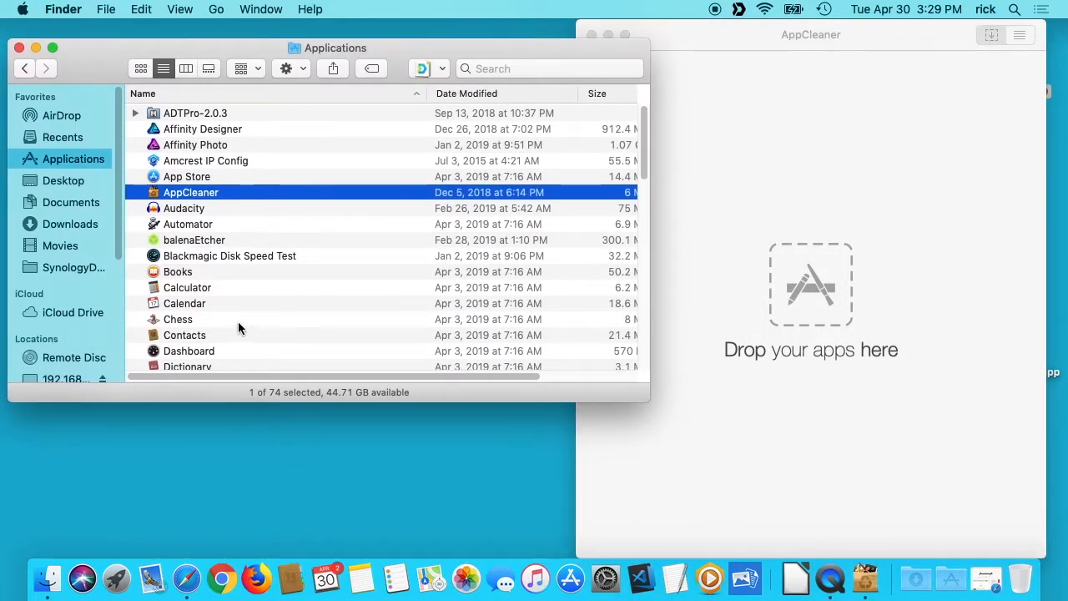
pyautogui.scroll(-3)
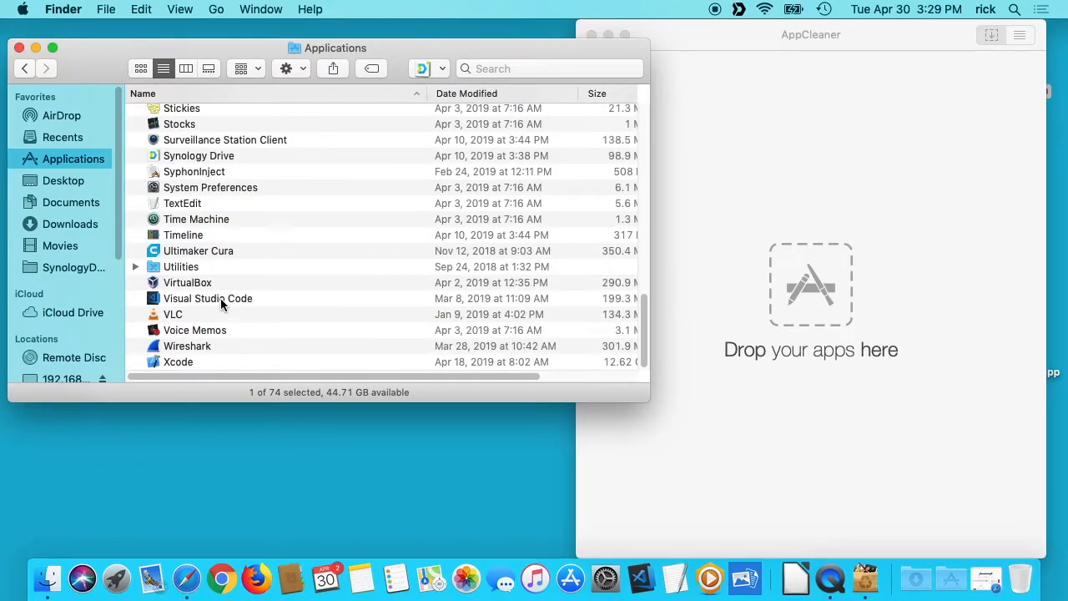
pyautogui.click(198, 251)
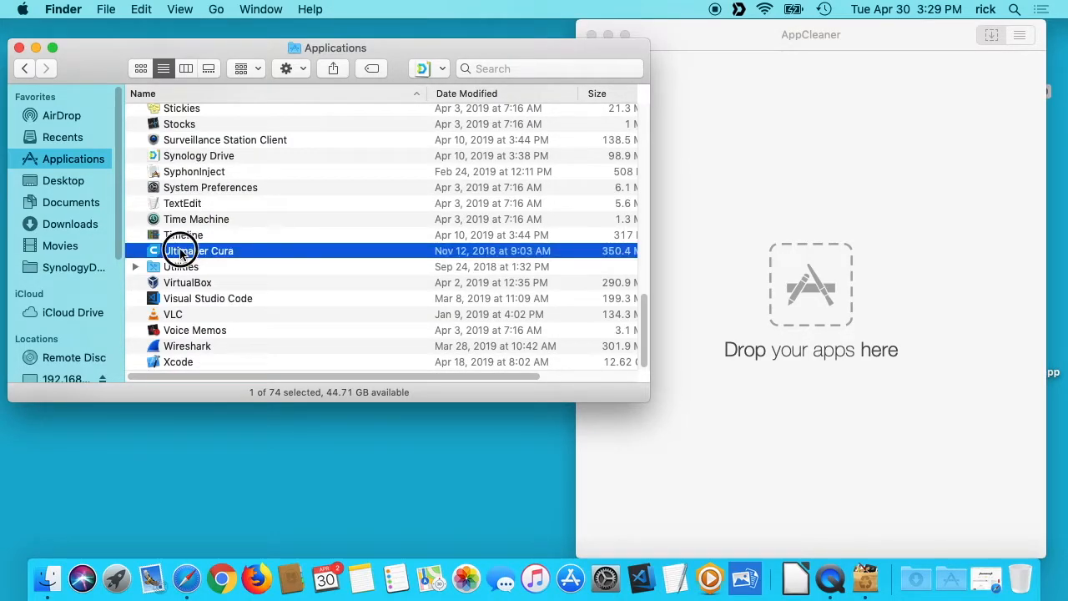
pyautogui.moveTo(180, 250); pyautogui.dragTo(674, 314)
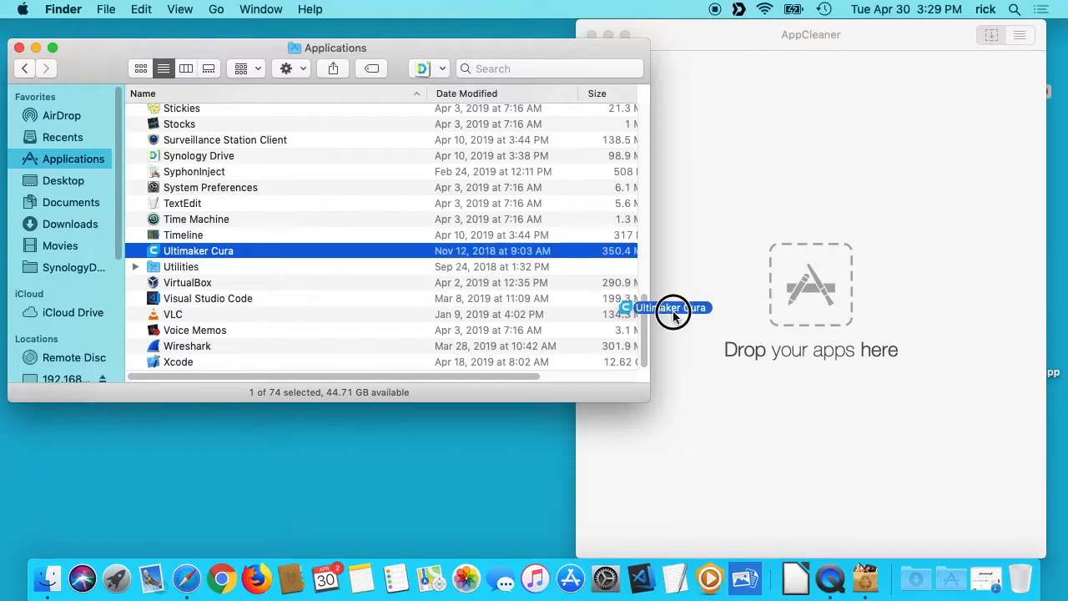
pyautogui.moveTo(674, 314); pyautogui.dragTo(811, 284)
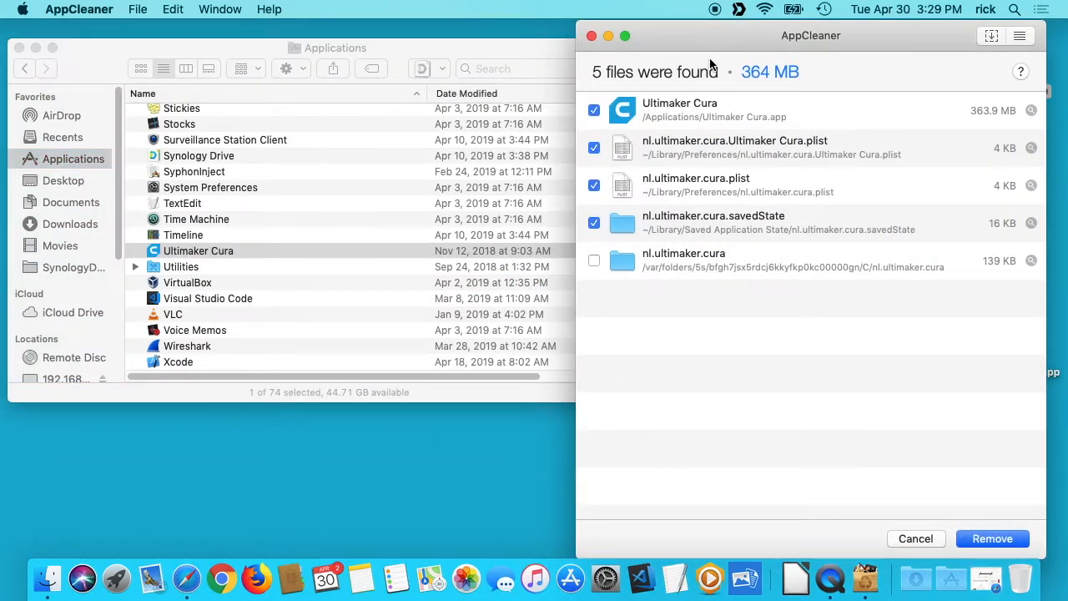
pyautogui.moveTo(676, 116)
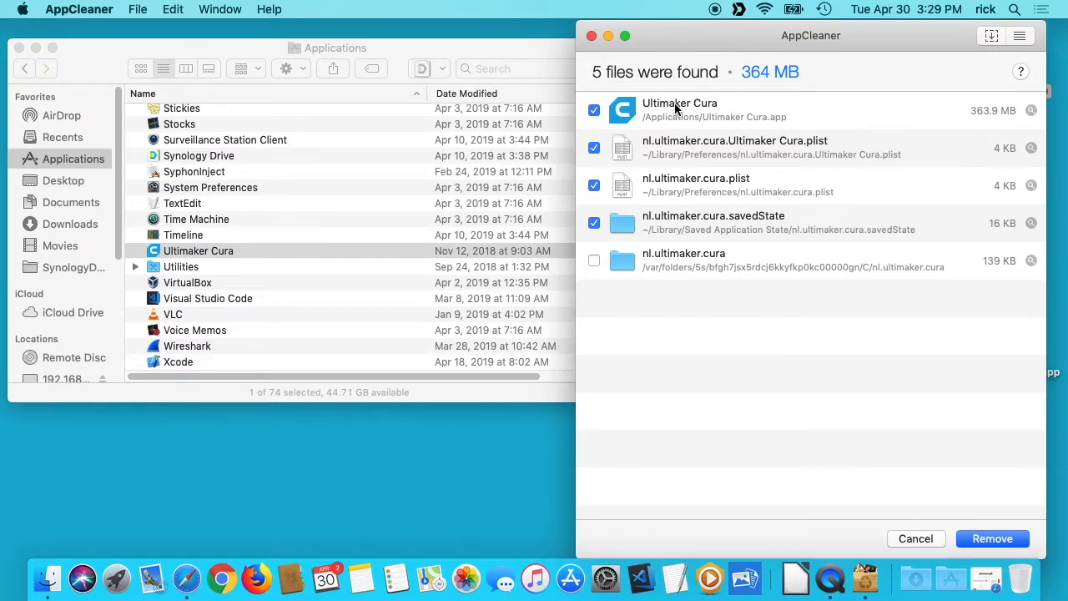
pyautogui.moveTo(838, 114)
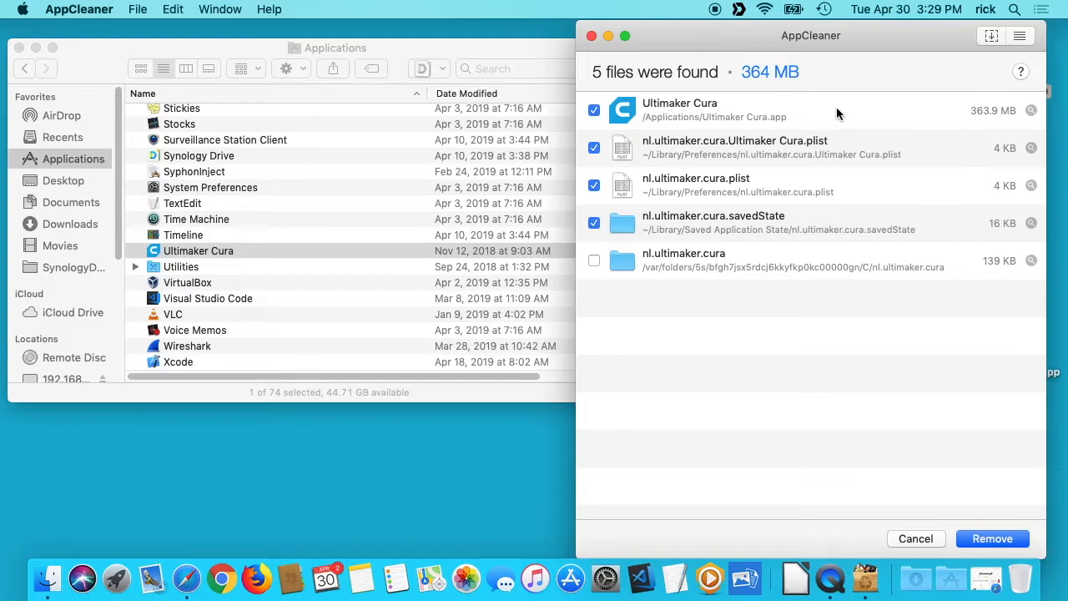
pyautogui.moveTo(784, 163)
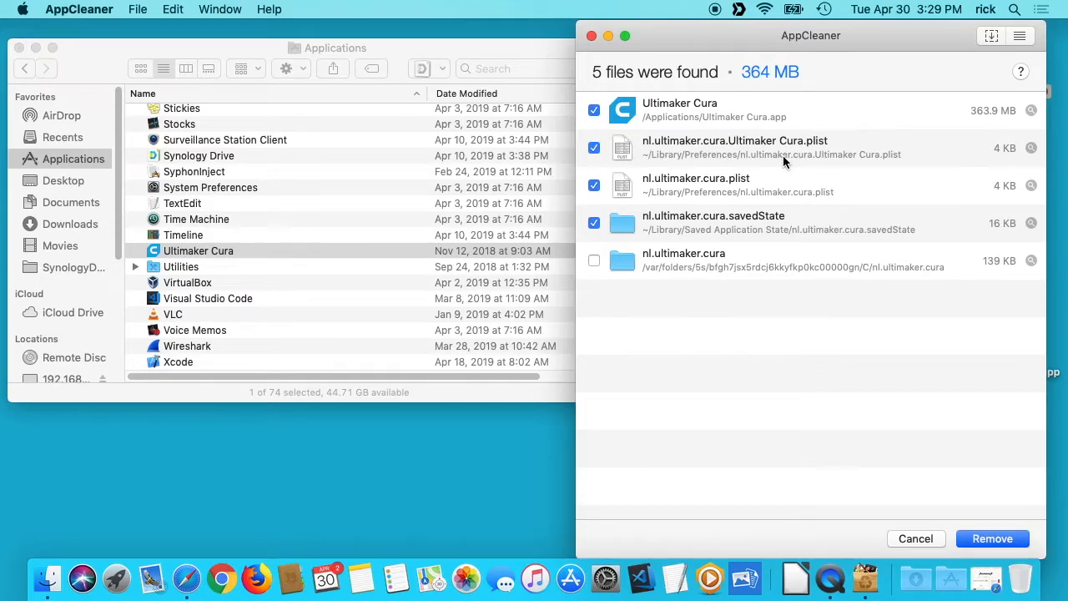
pyautogui.moveTo(676, 247)
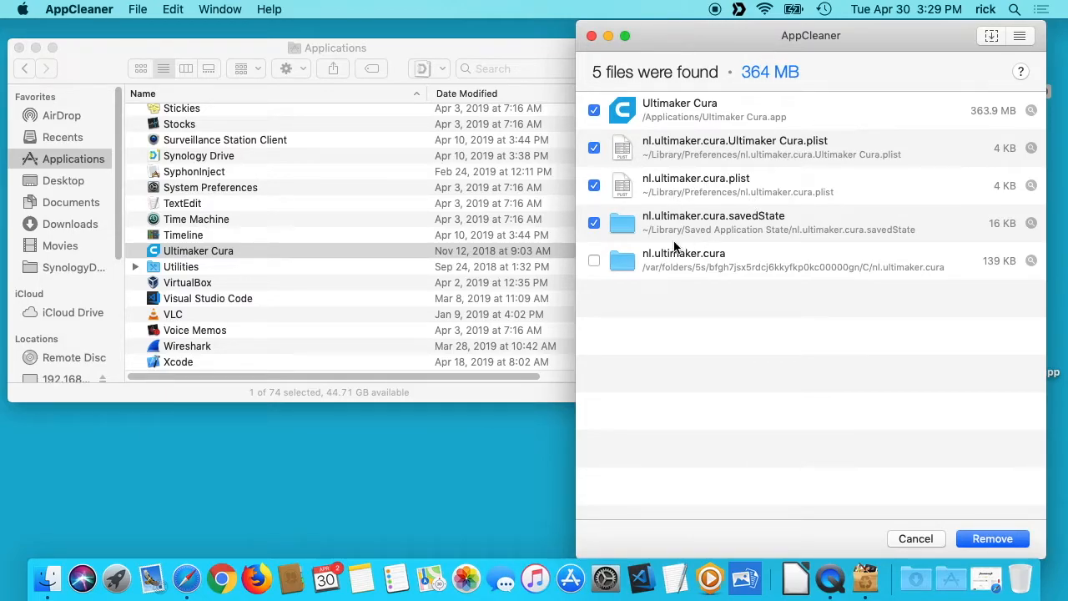
pyautogui.moveTo(783, 269)
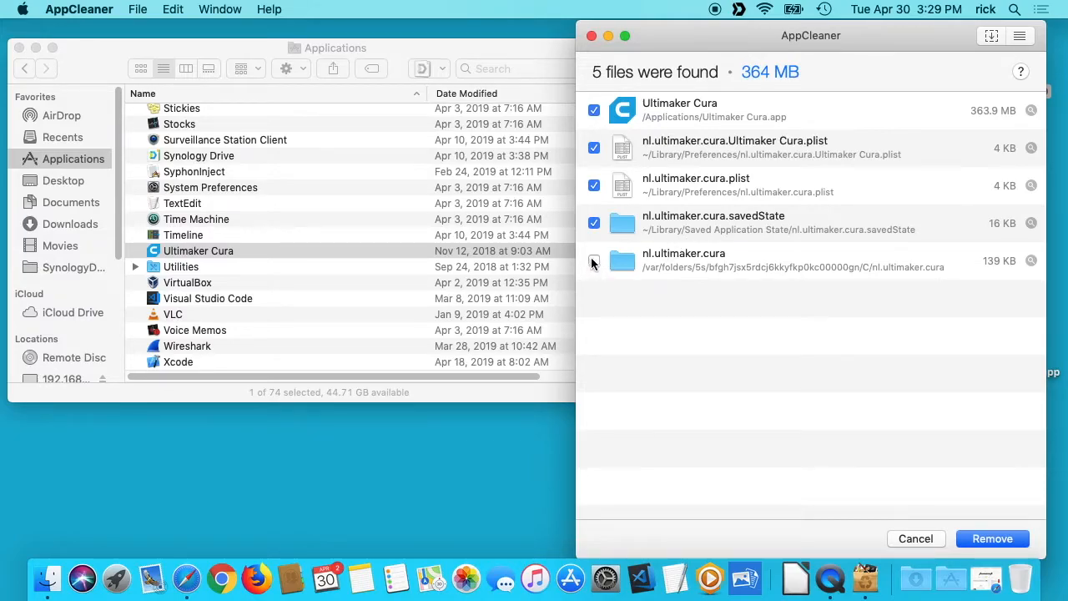
# - Tick the remaining nl.ultimaker.cura folder and remove all five Ultimaker Cura items
pyautogui.click(594, 261)
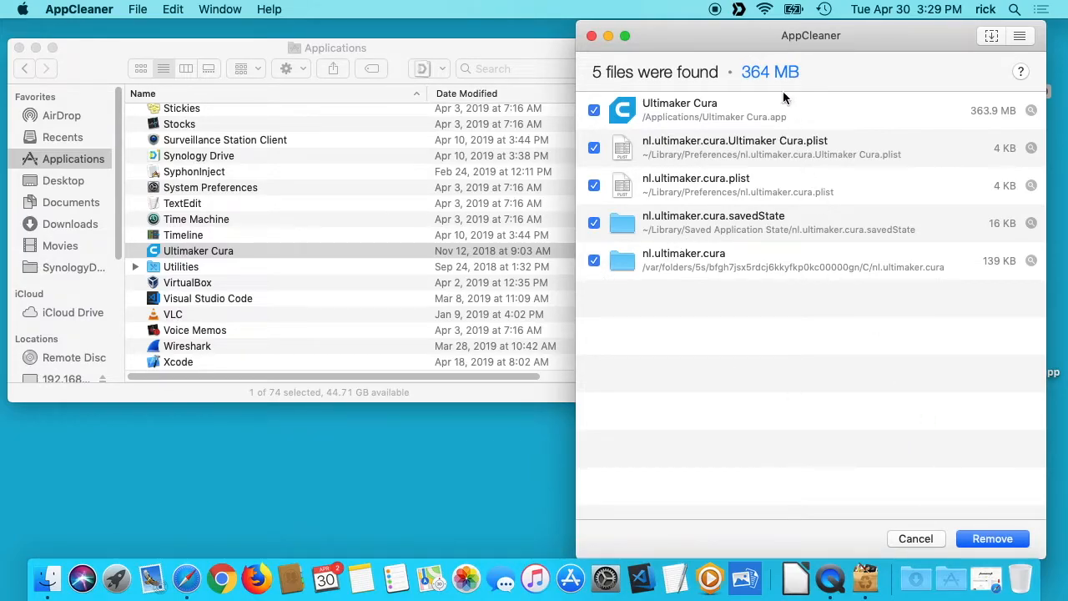
pyautogui.click(992, 538)
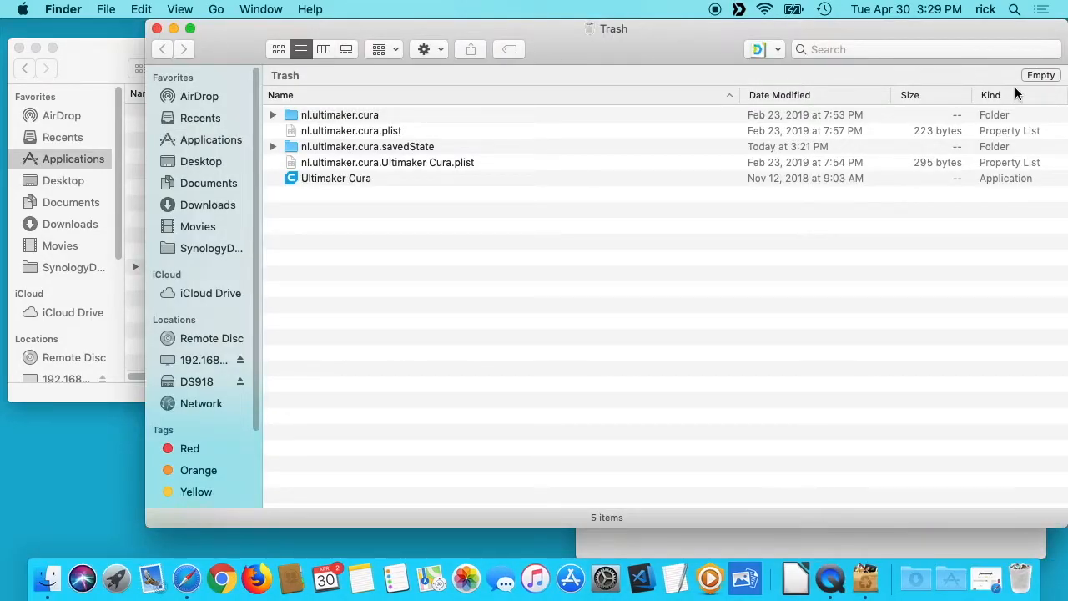
# - Empty the Trash and confirm, permanently erasing the five Ultimaker Cura items
pyautogui.click(1042, 75)
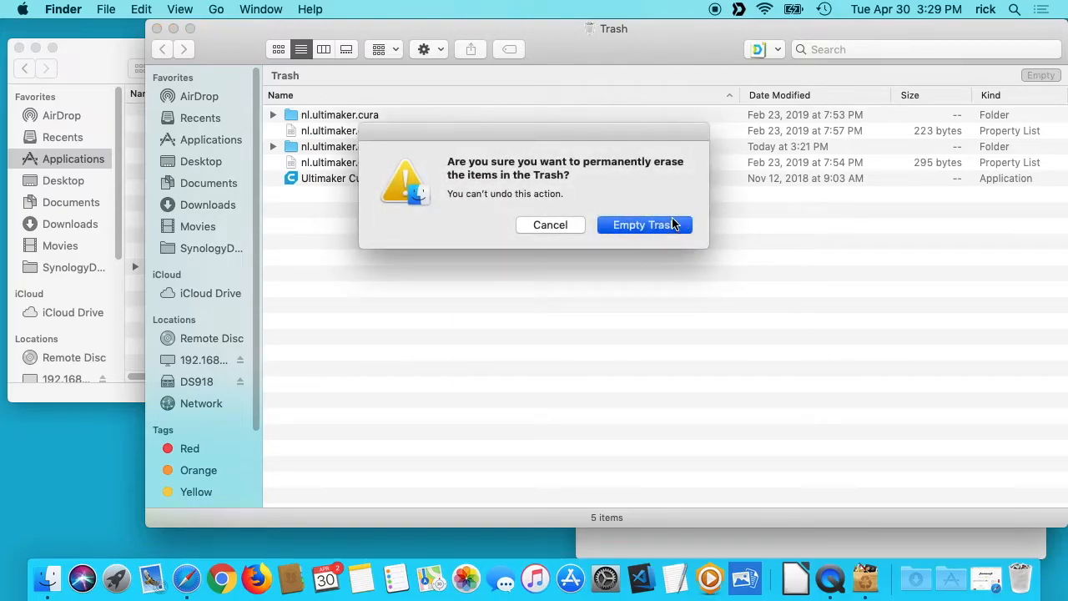
pyautogui.click(644, 224)
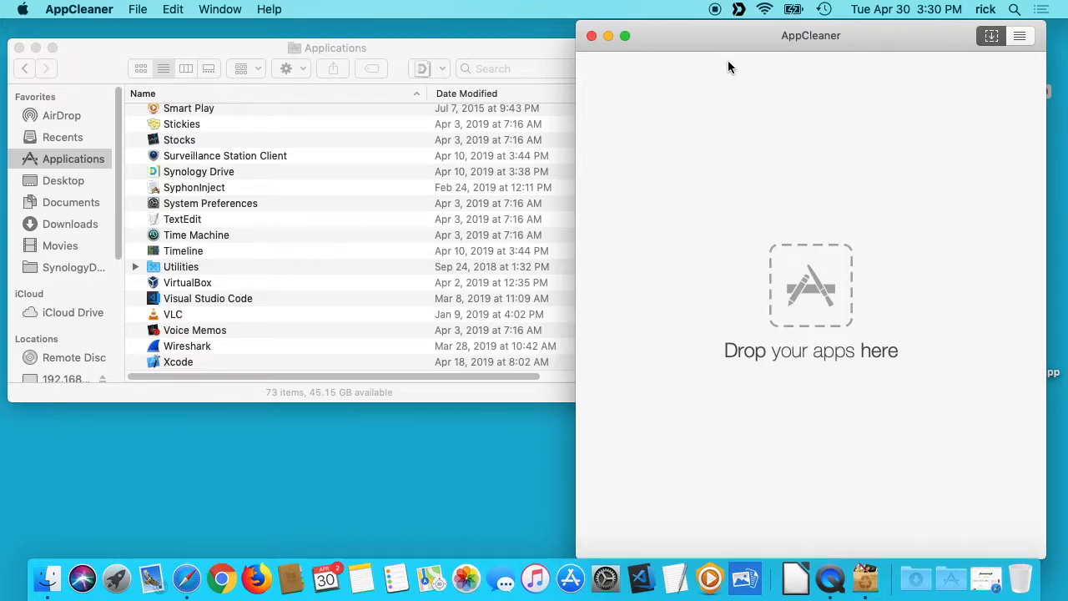
pyautogui.moveTo(788, 43)
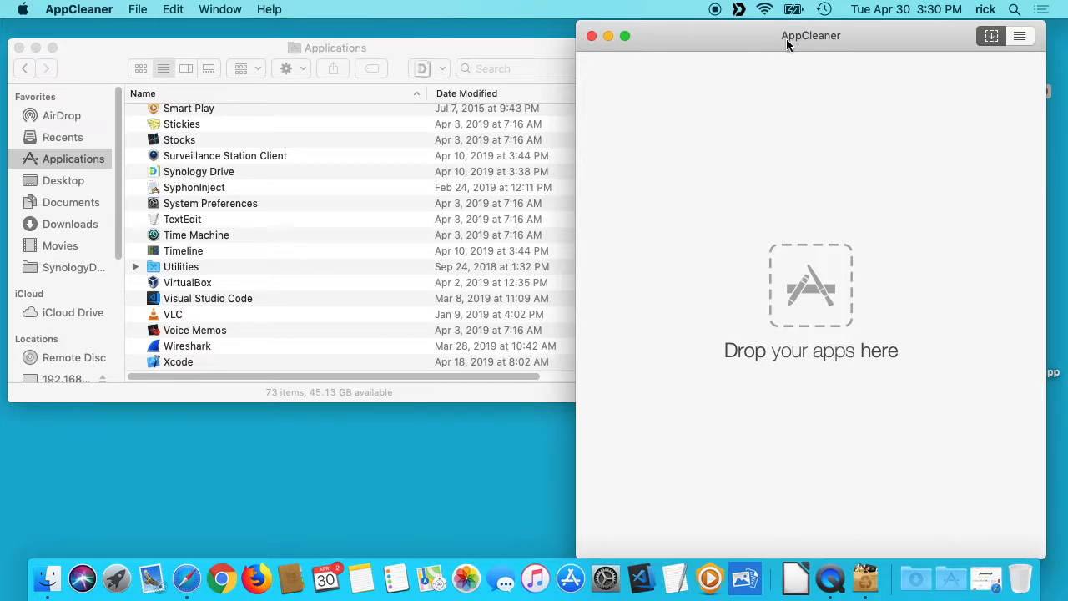
pyautogui.moveTo(748, 109)
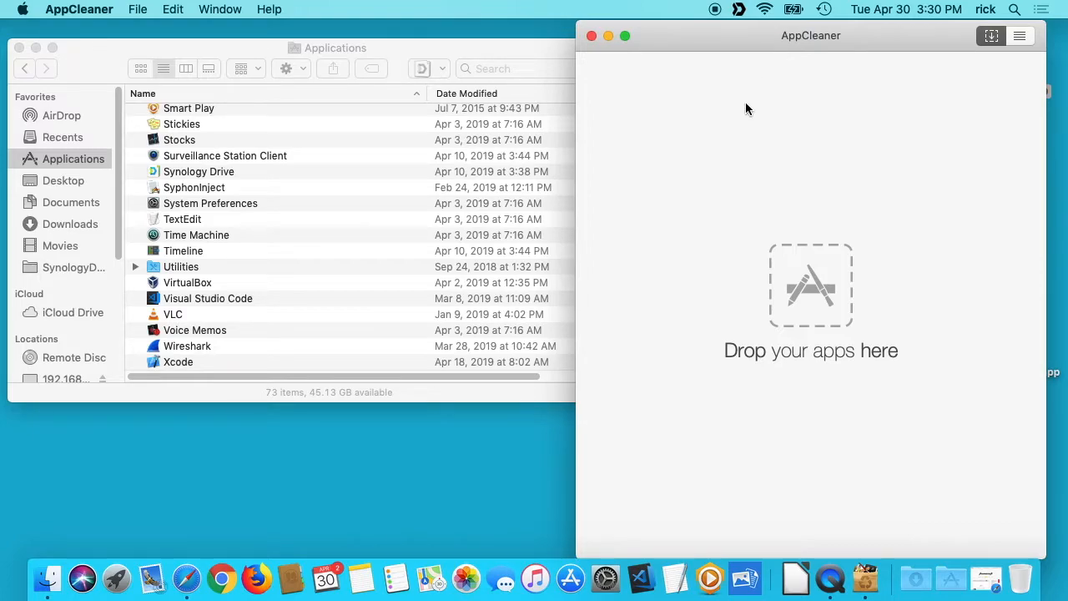